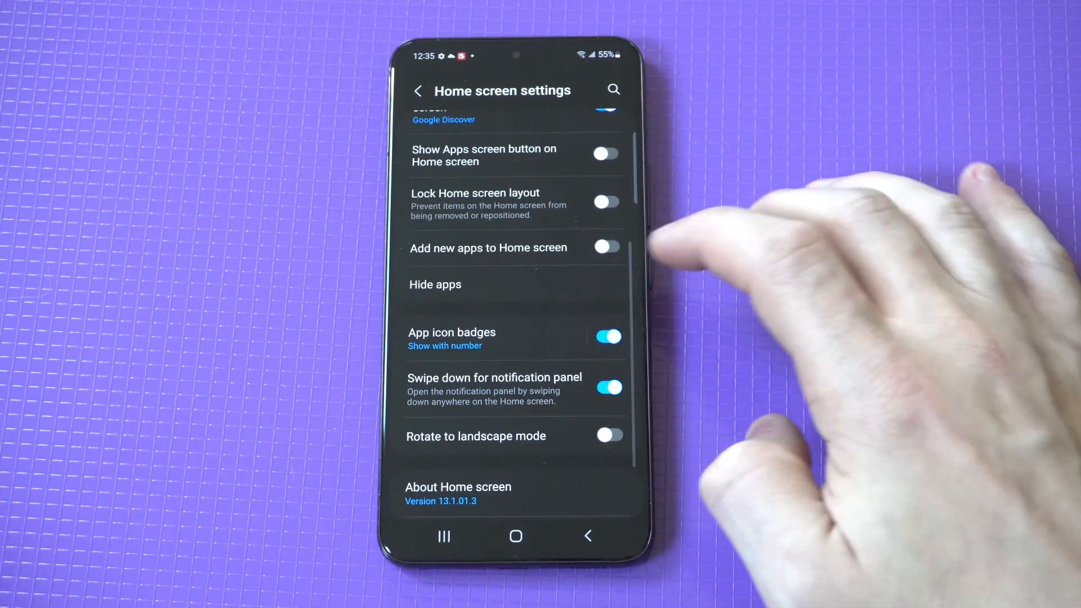
Unhide Calculator, Calendar, Call of Duty and Champions in Hide apps, then confirm they reappear in the app drawer.
click(434, 284)
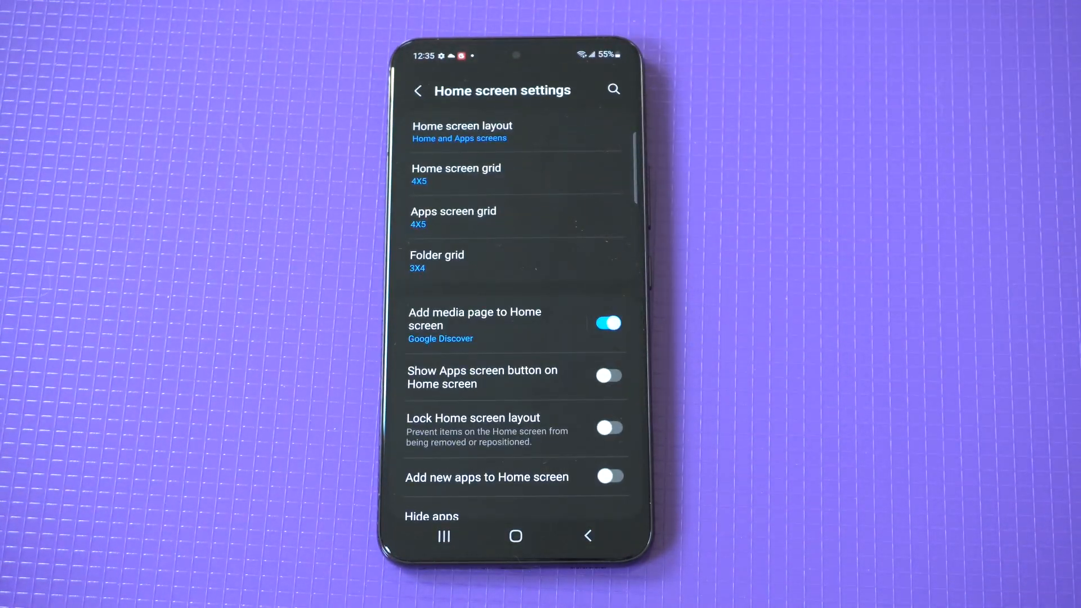
scroll(down, 3)
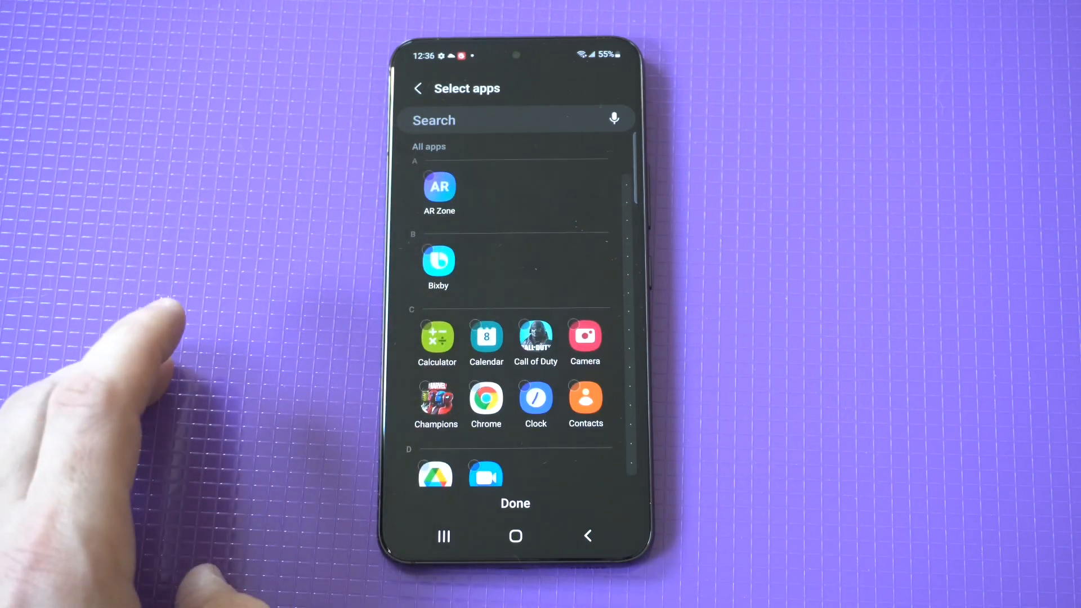
click(418, 89)
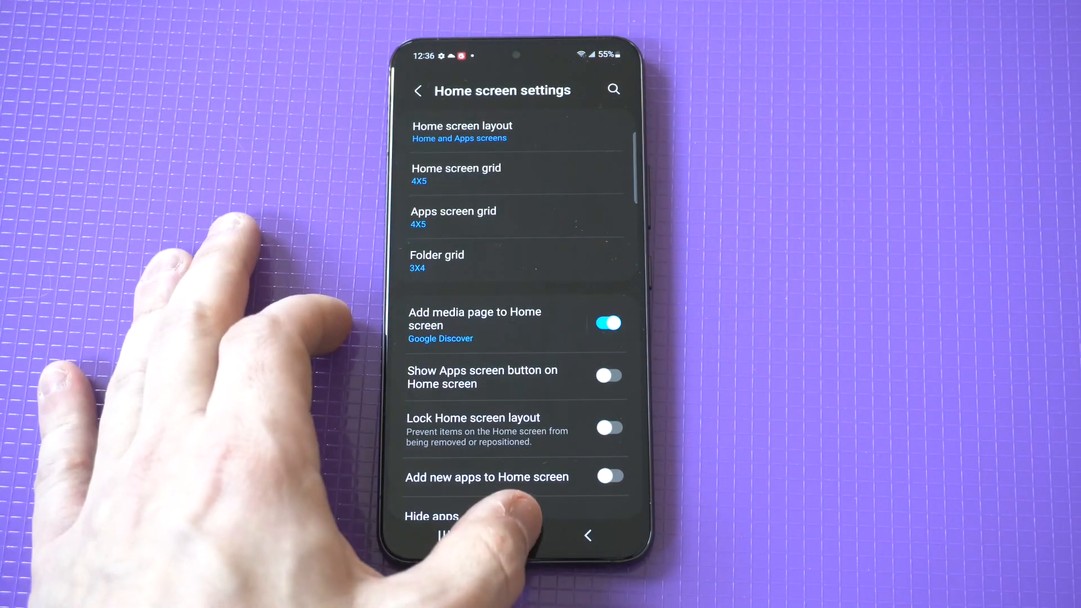
click(587, 536)
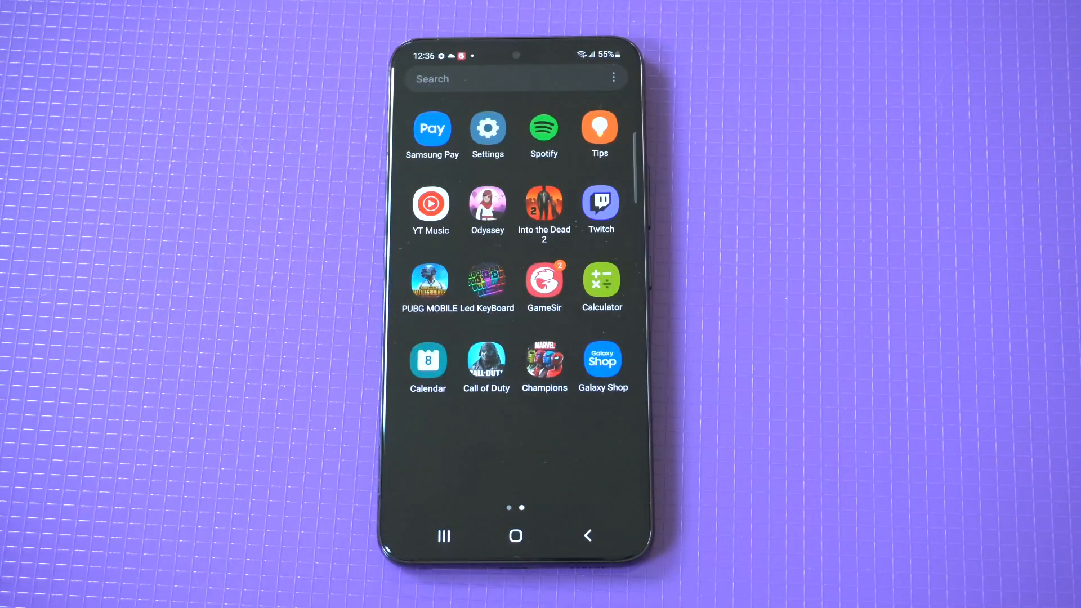